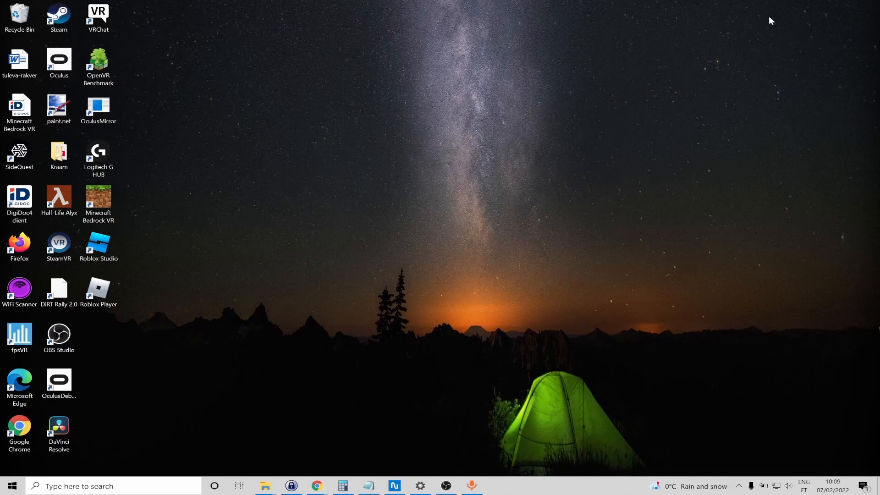
mouse_move(299, 171)
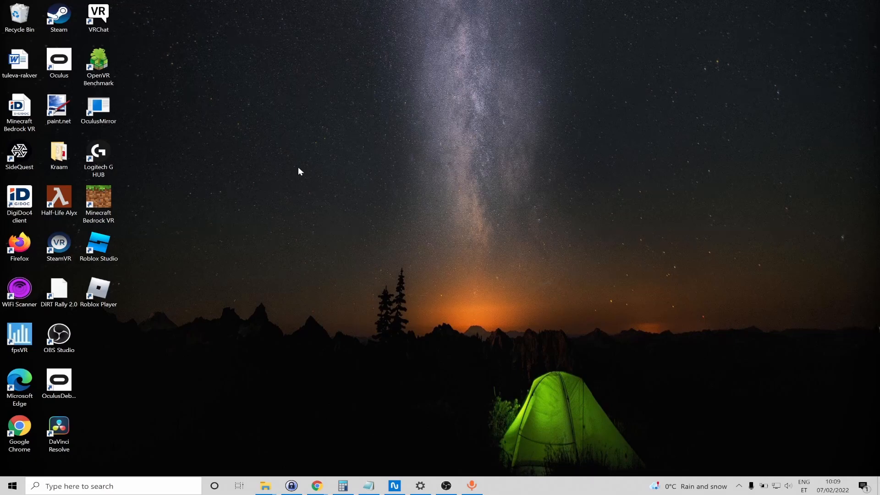
mouse_move(213, 264)
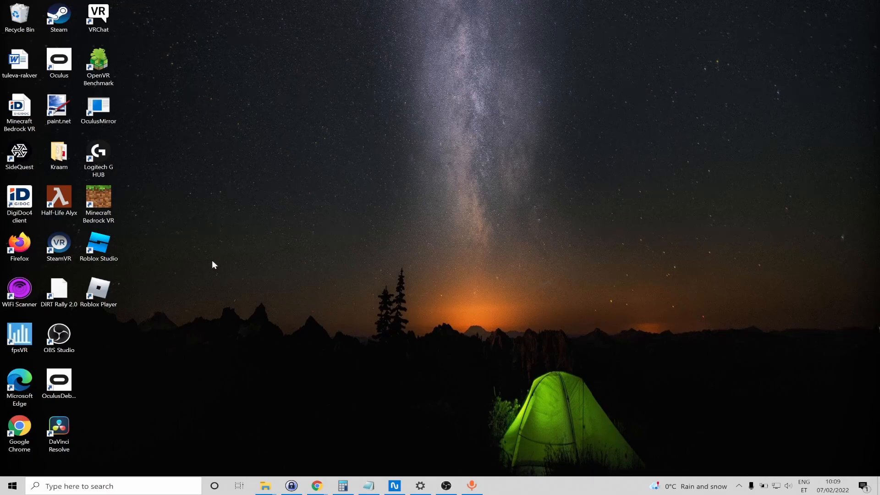
- Launch File Explorer from Start search and navigate to %APPDATA% (AppData Roaming)
key("win+e")
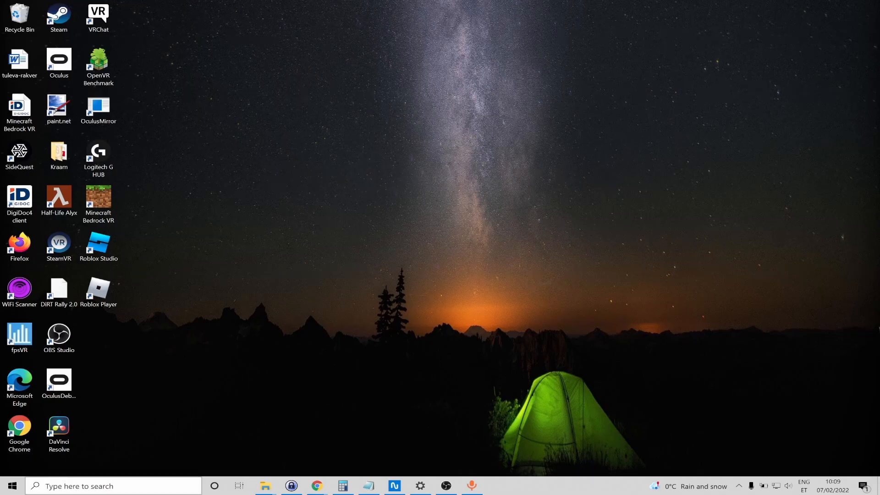
type("expl")
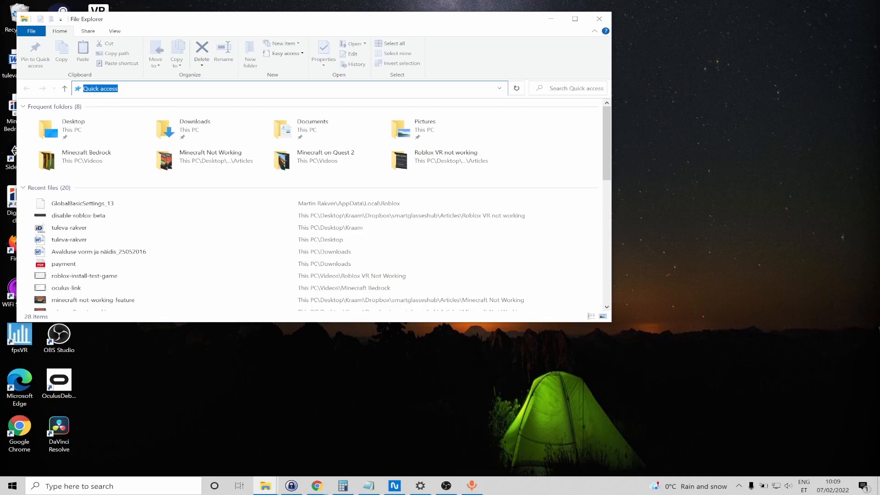
type("%p")
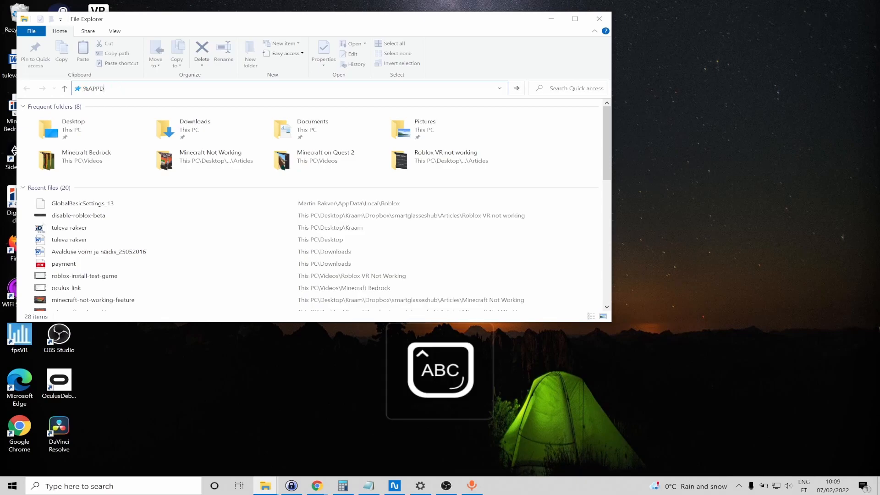
type("ATA%")
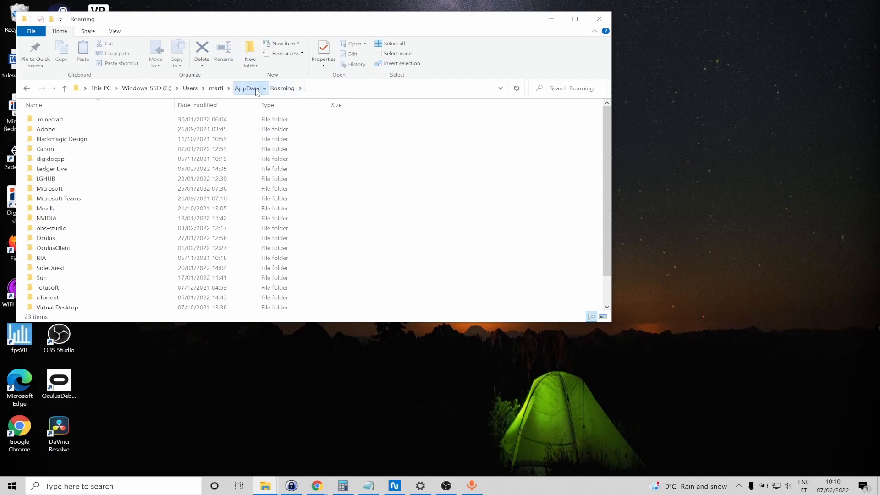
- Navigate up to AppData, into Local's Roblox folder, and target GlobalBasicSettings_13
left_click(246, 88)
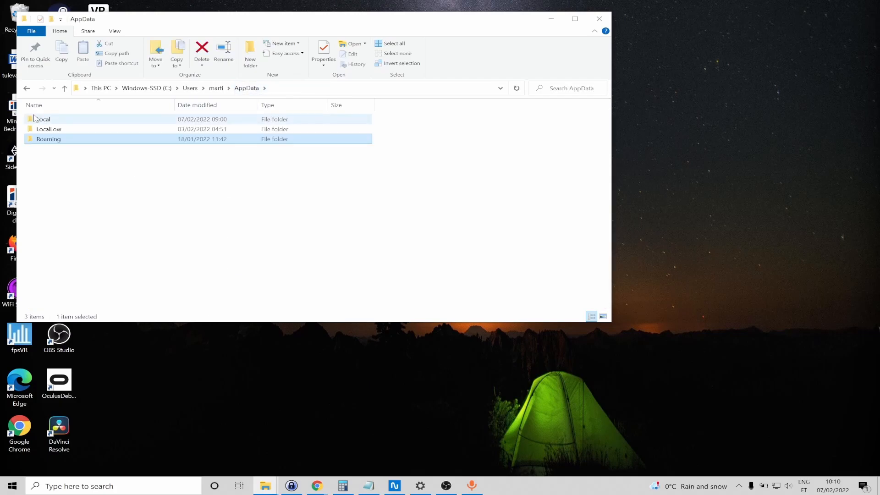
double_click(43, 119)
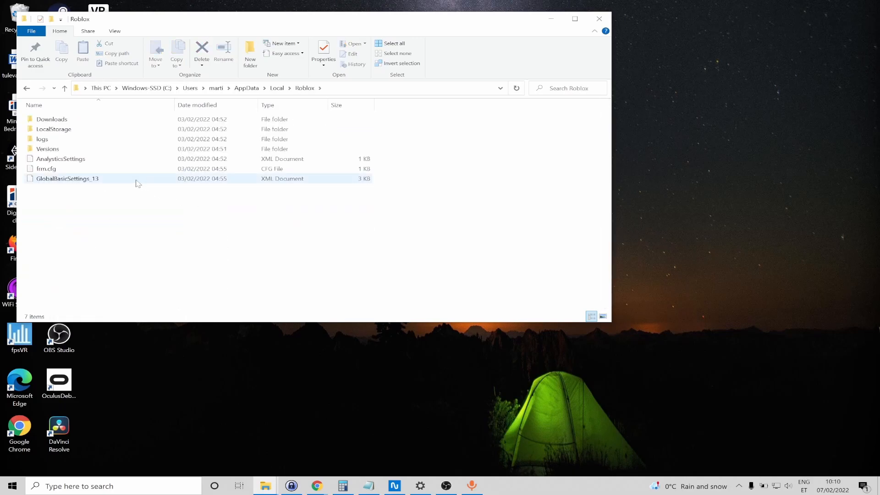
right_click(67, 179)
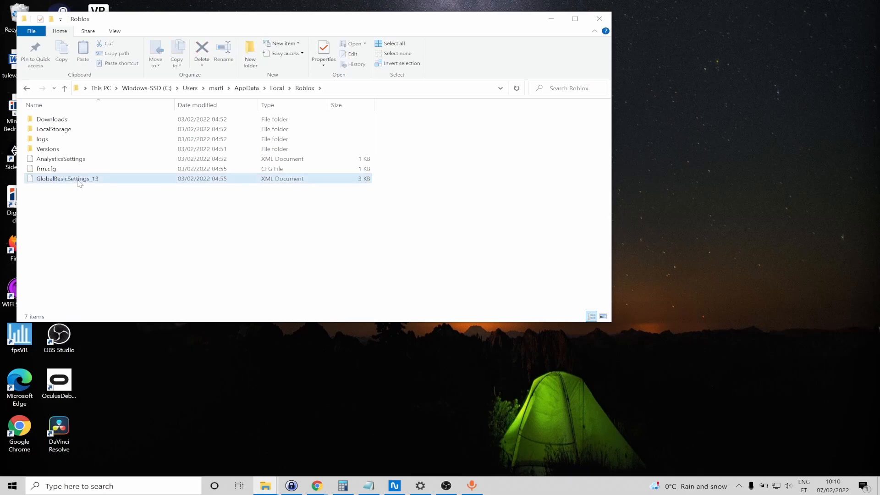
- Open GlobalBasicSettings_13 in WordPad via the context menu's Edit command
right_click(67, 179)
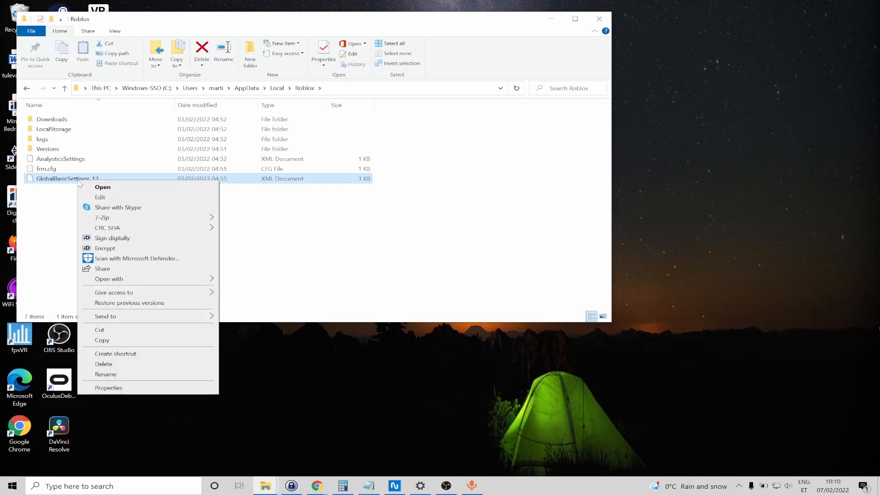
mouse_move(104, 187)
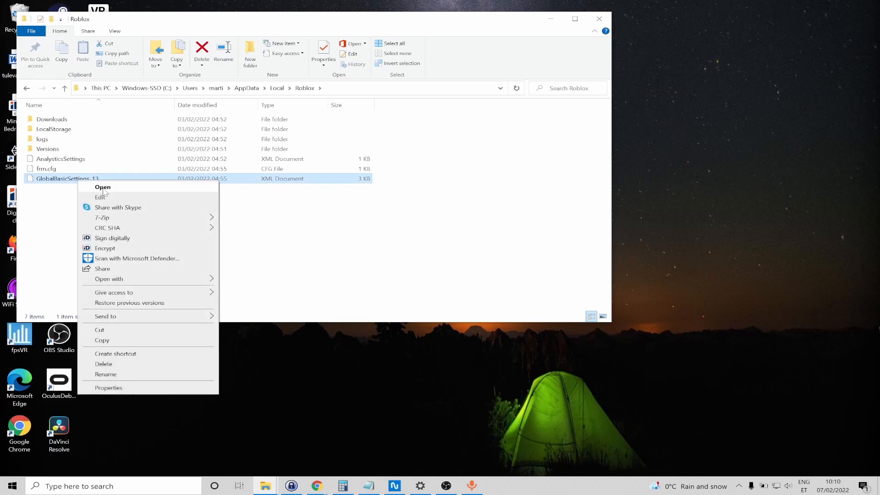
left_click(102, 187)
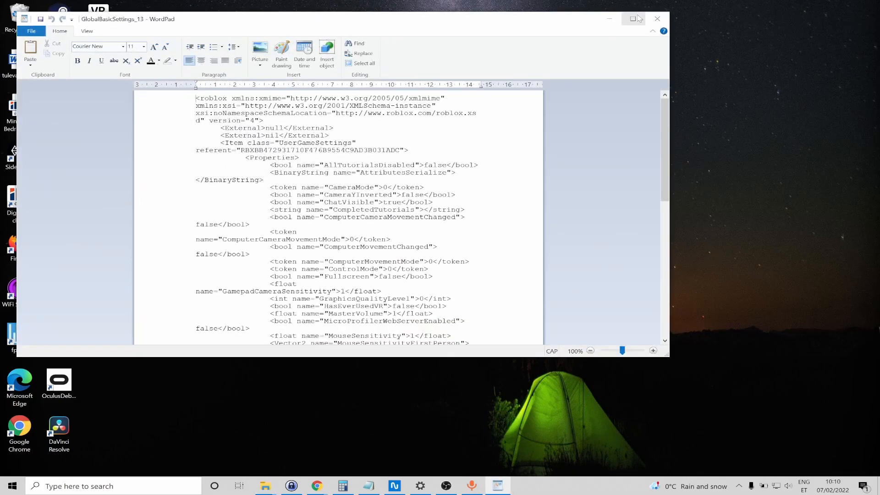
- Maximize WordPad, change VREnabled from false to true, save the file and close it
left_click(633, 18)
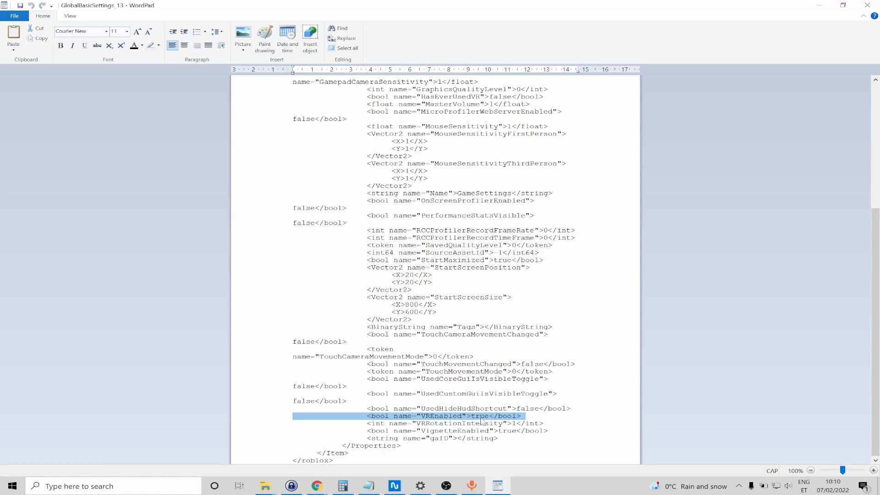
left_click(479, 416)
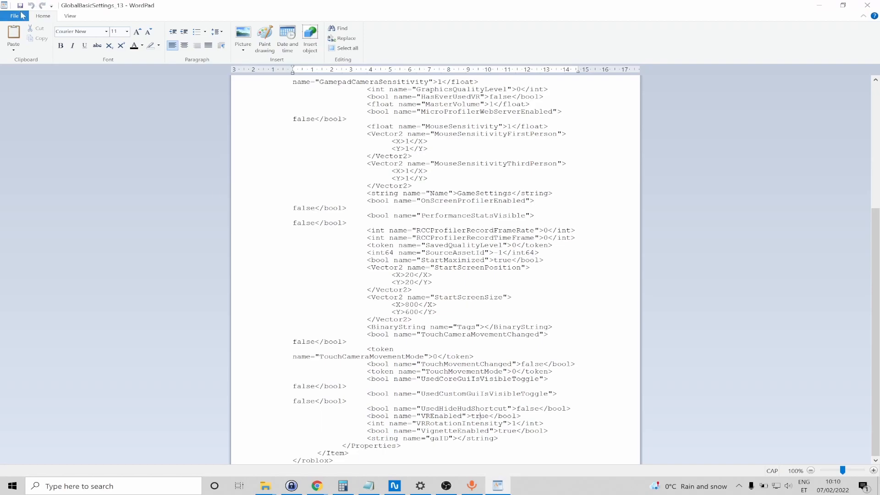
left_click(14, 15)
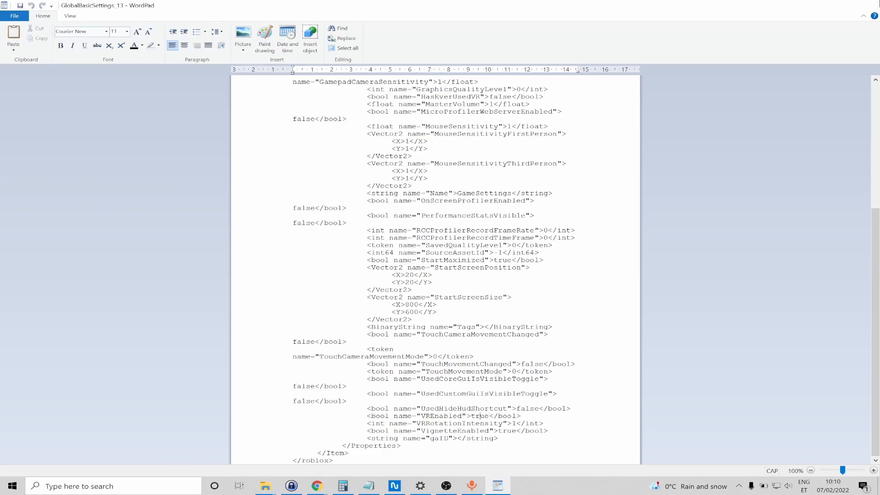
left_click(855, 16)
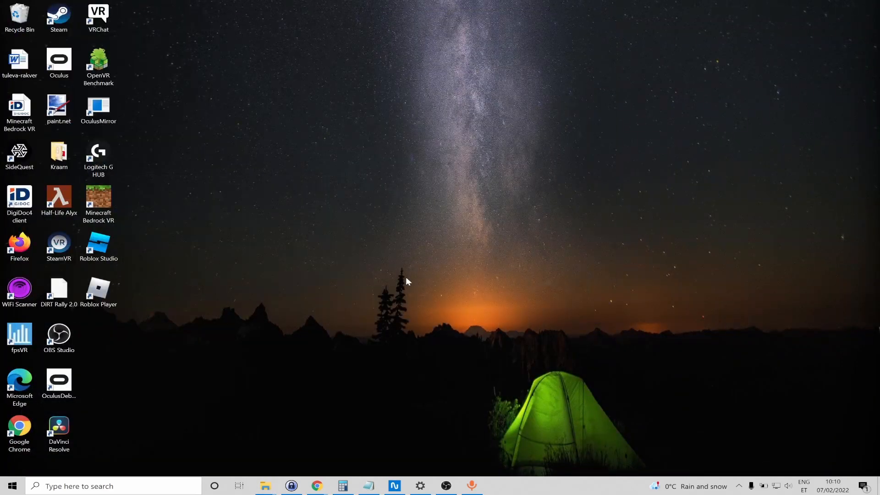
- Switch to Chrome on roblox.com/home and open VR Hands v2.7.2 from the Continue list
left_click(316, 485)
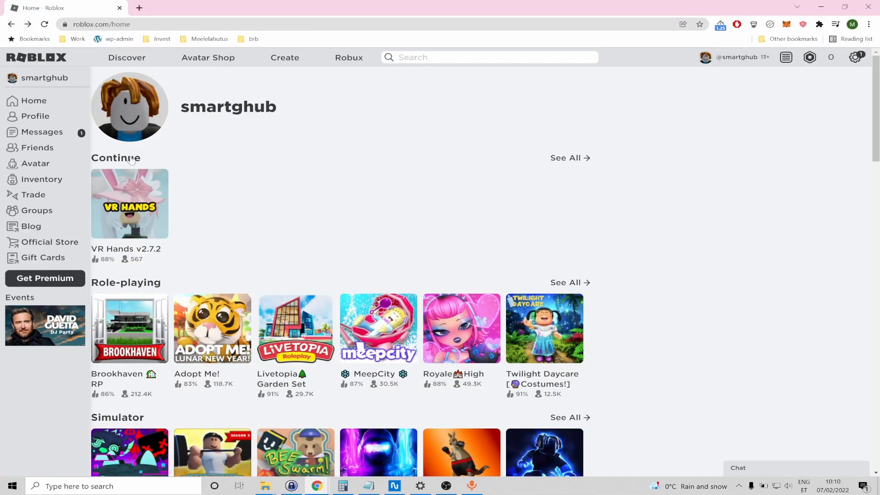
left_click(129, 204)
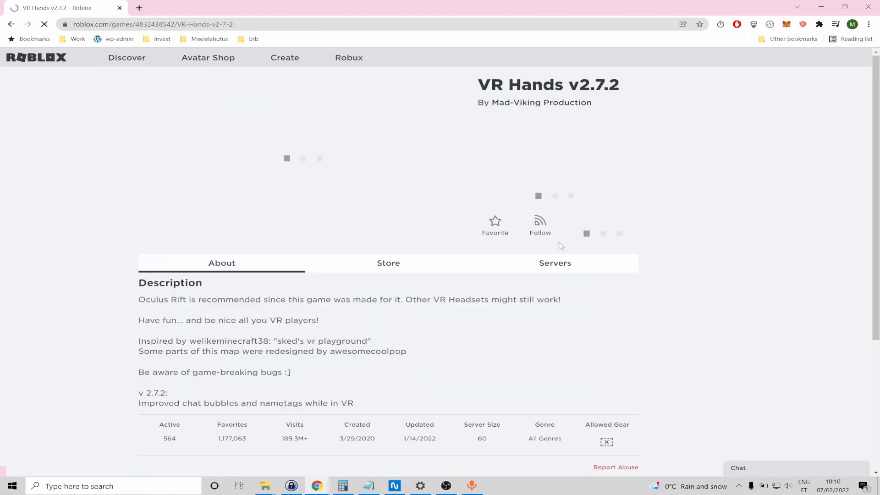